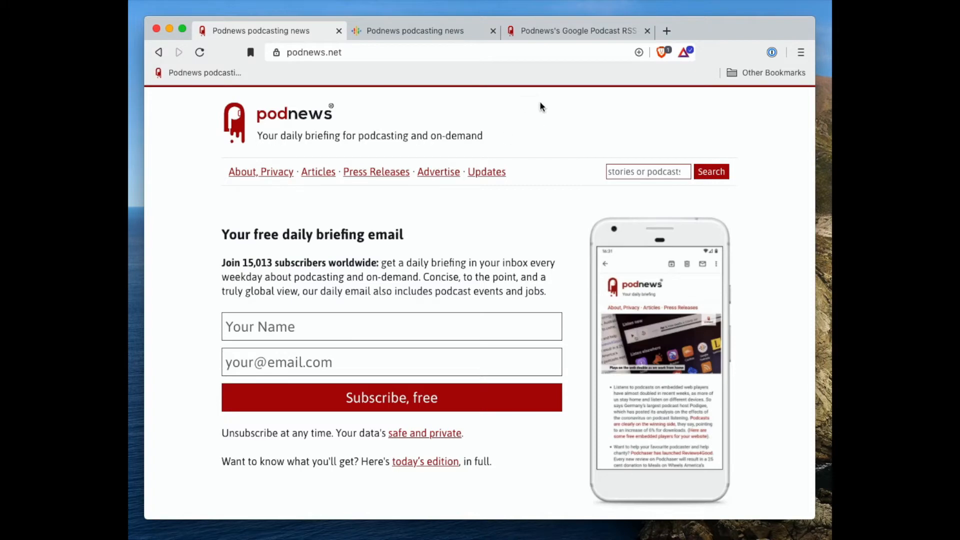
pyautogui.moveTo(595, 135)
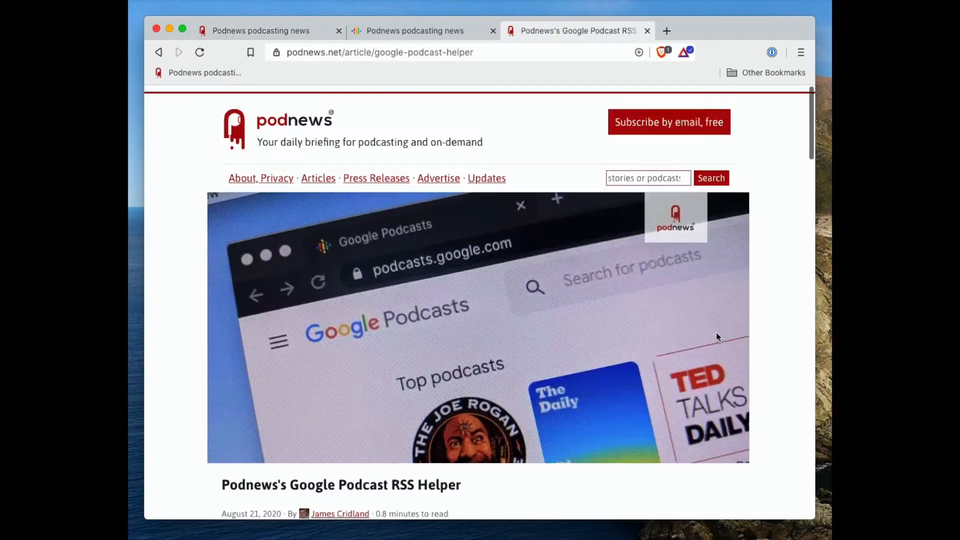
pyautogui.scroll(-3)
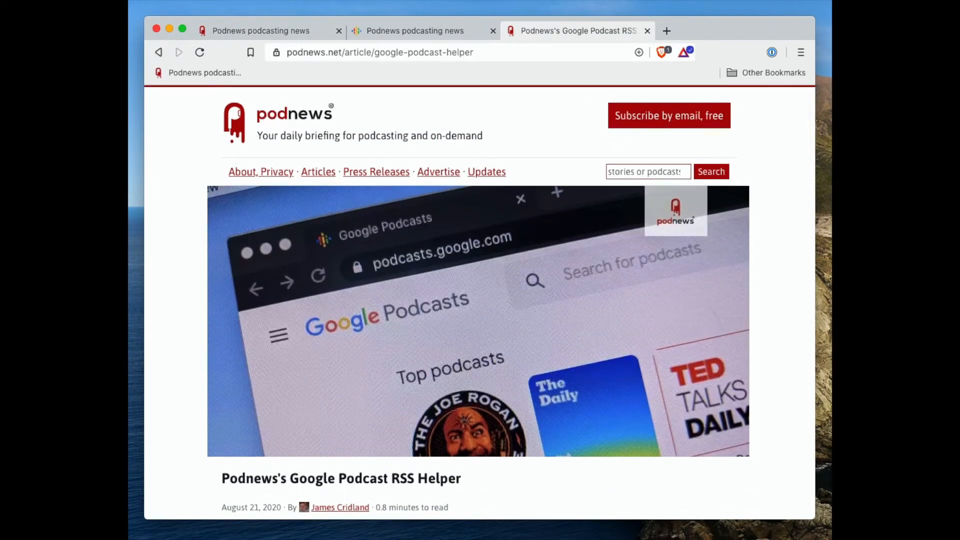
pyautogui.scroll(-3)
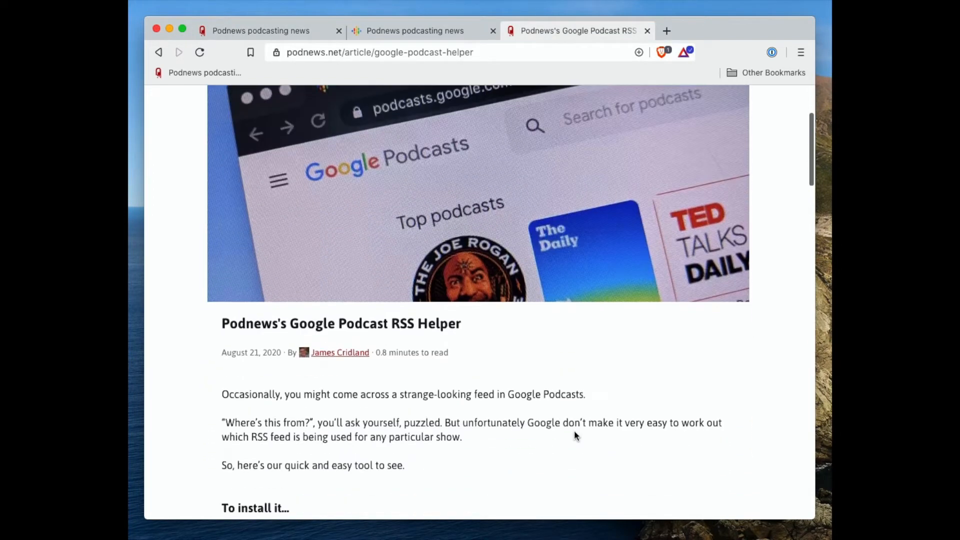
pyautogui.scroll(-3)
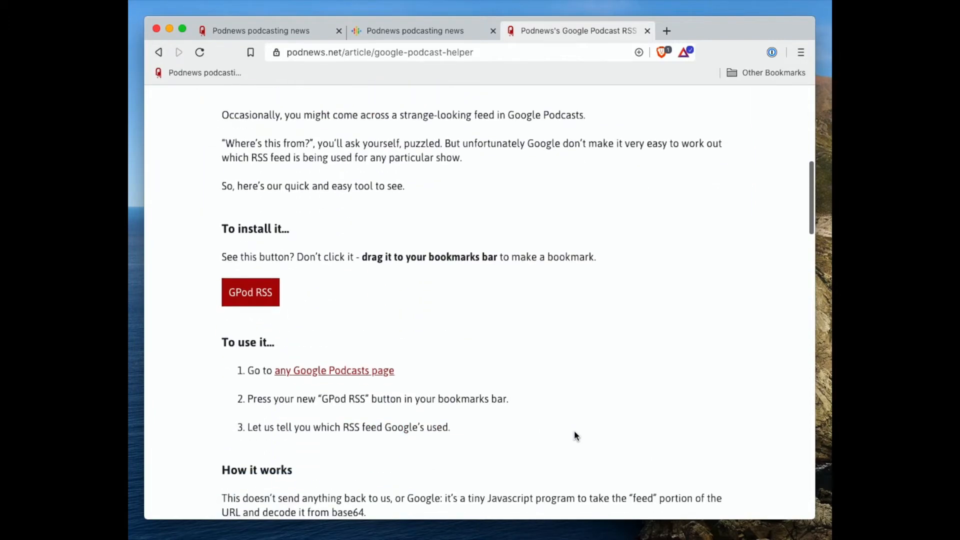
pyautogui.moveTo(262, 295)
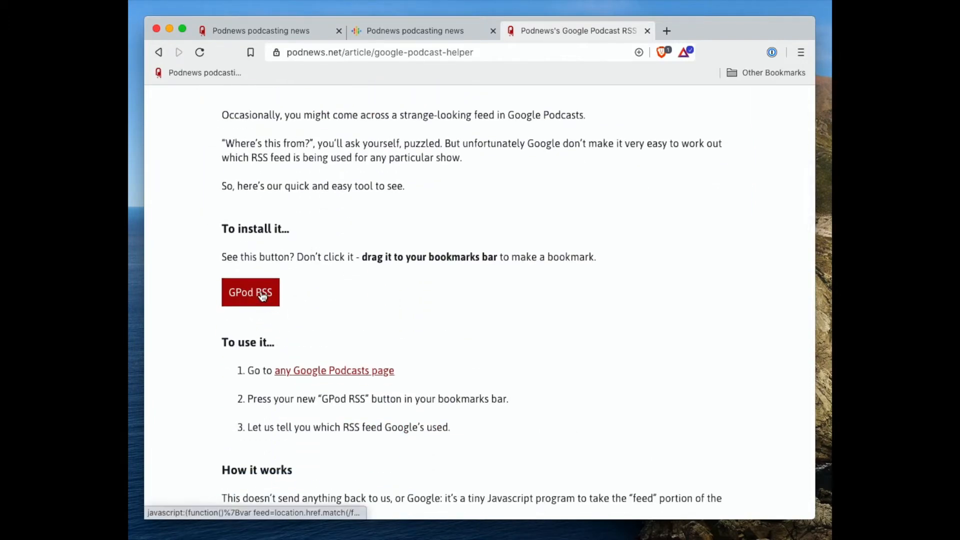
# Drag the red GPod RSS button from the Podnews article onto the bookmarks bar
pyautogui.moveTo(250, 292); pyautogui.dragTo(295, 77)
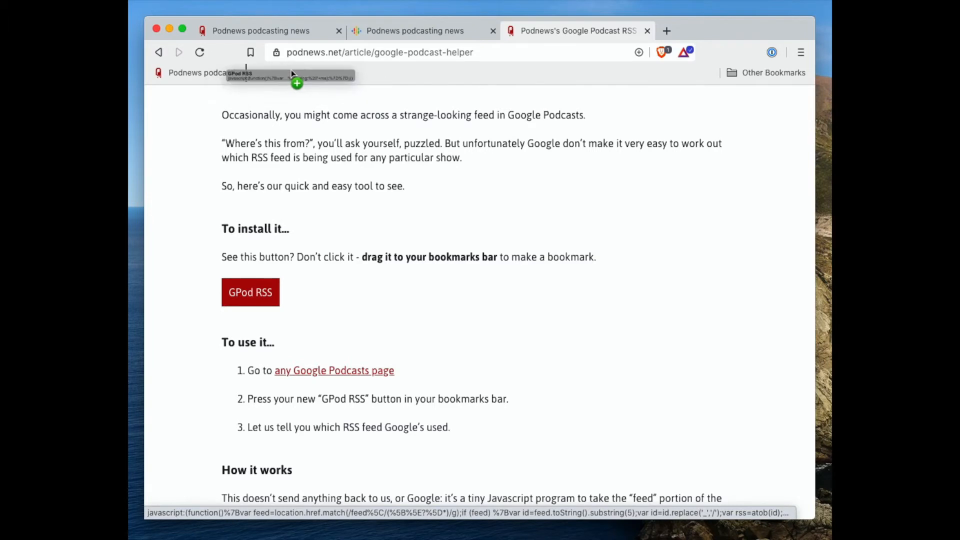
pyautogui.moveTo(251, 292); pyautogui.dragTo(282, 72)
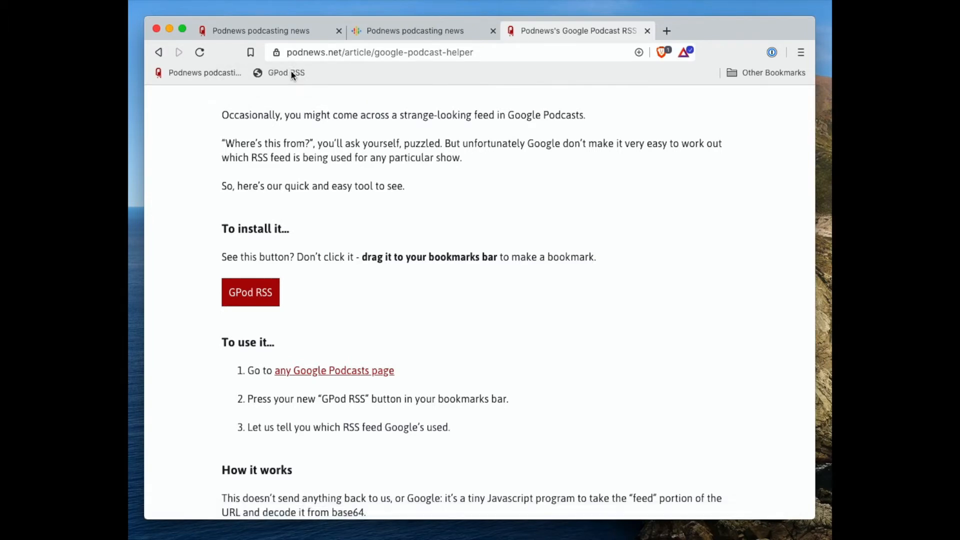
pyautogui.moveTo(252, 87)
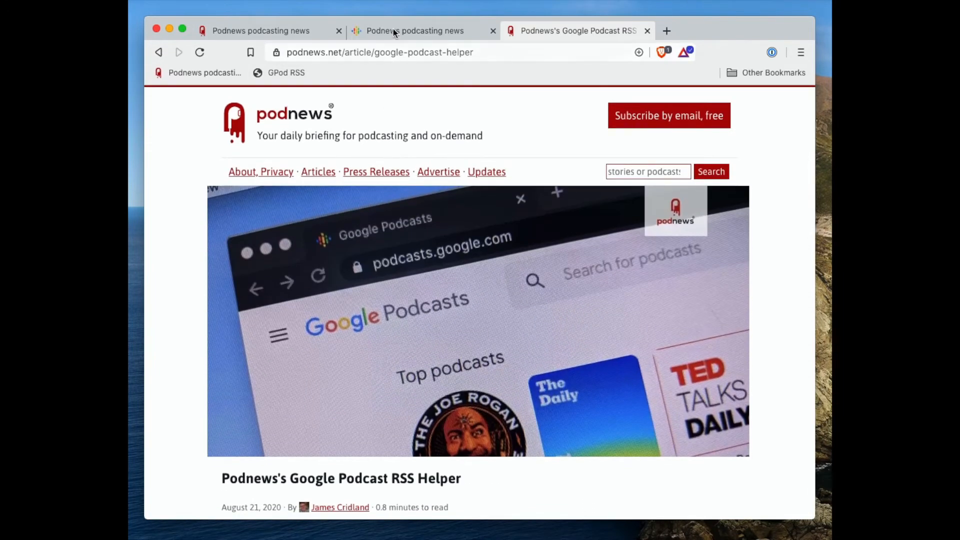
# Switch to the tab showing the Podnews podcasting news show page
pyautogui.click(415, 31)
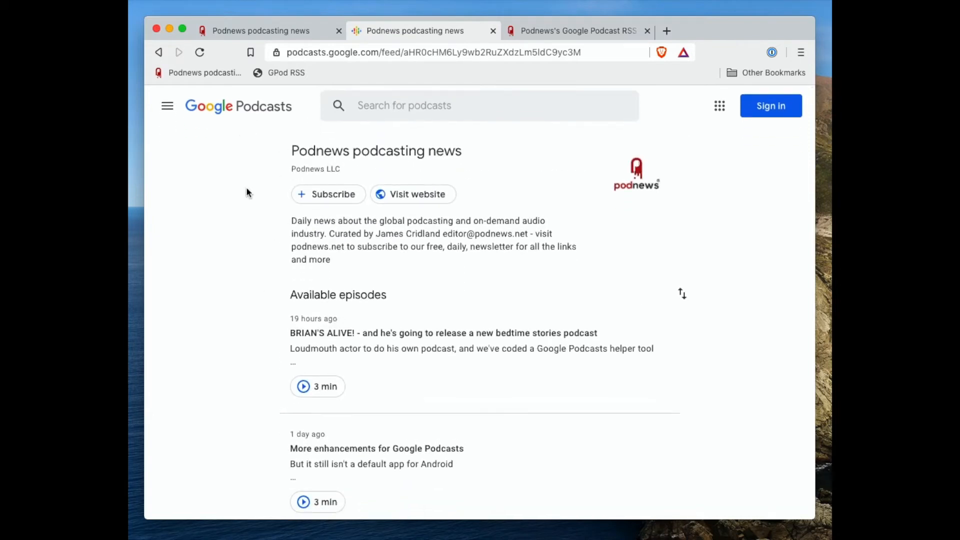
pyautogui.moveTo(255, 247)
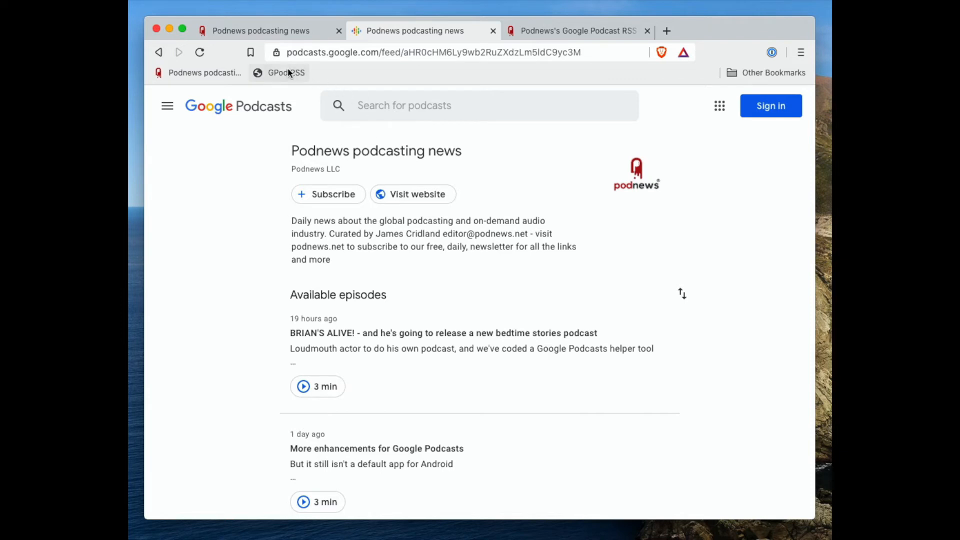
pyautogui.moveTo(285, 78)
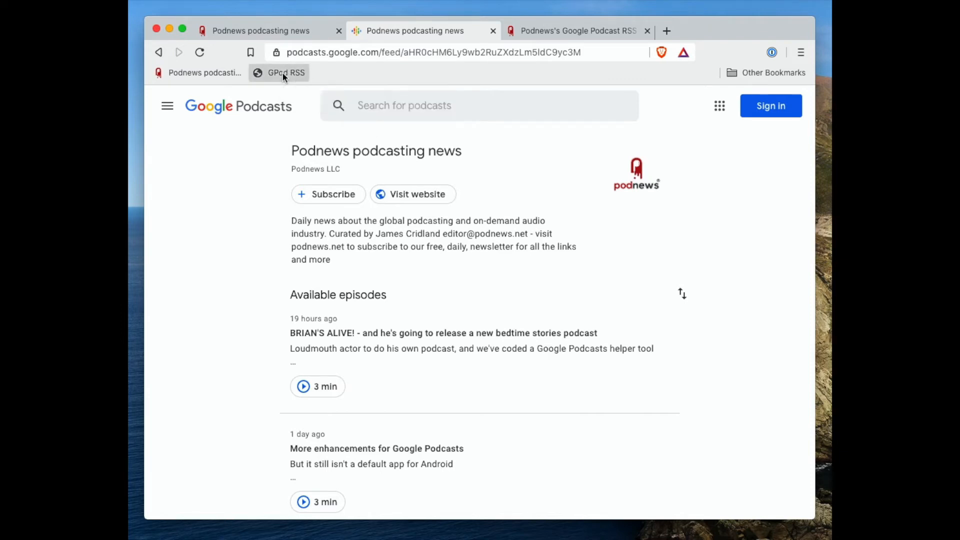
pyautogui.click(283, 73)
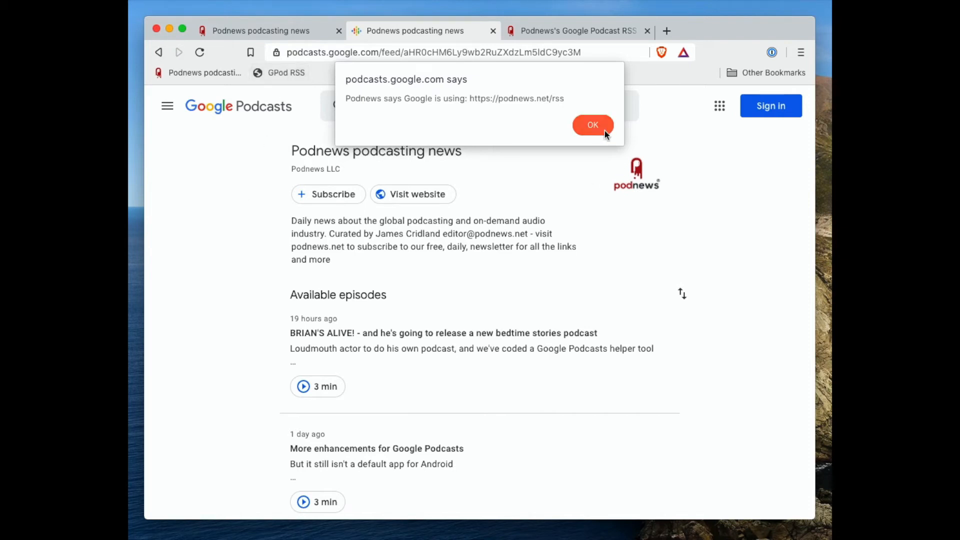
pyautogui.click(592, 125)
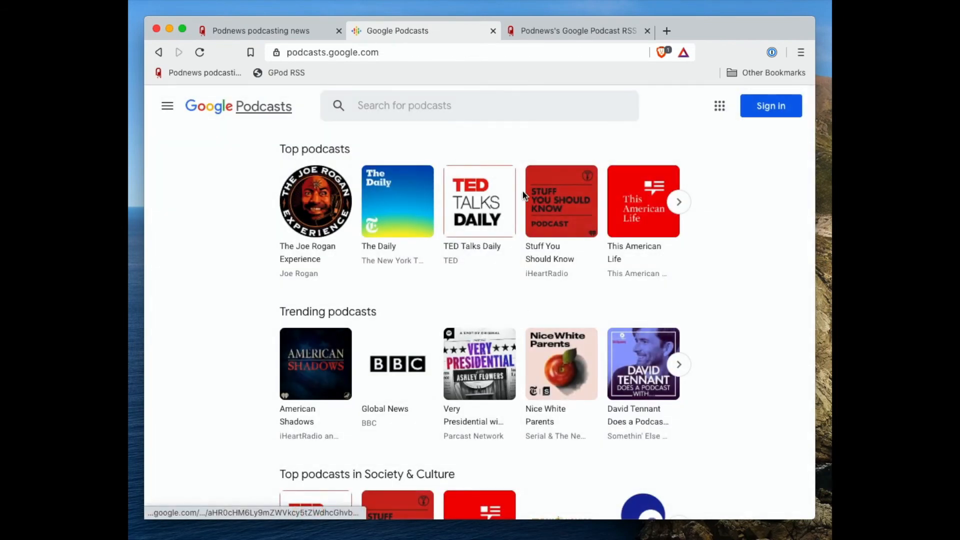
# Open Stuff You Should Know and run GPod RSS to reveal its megaphone.fm feed
pyautogui.click(562, 202)
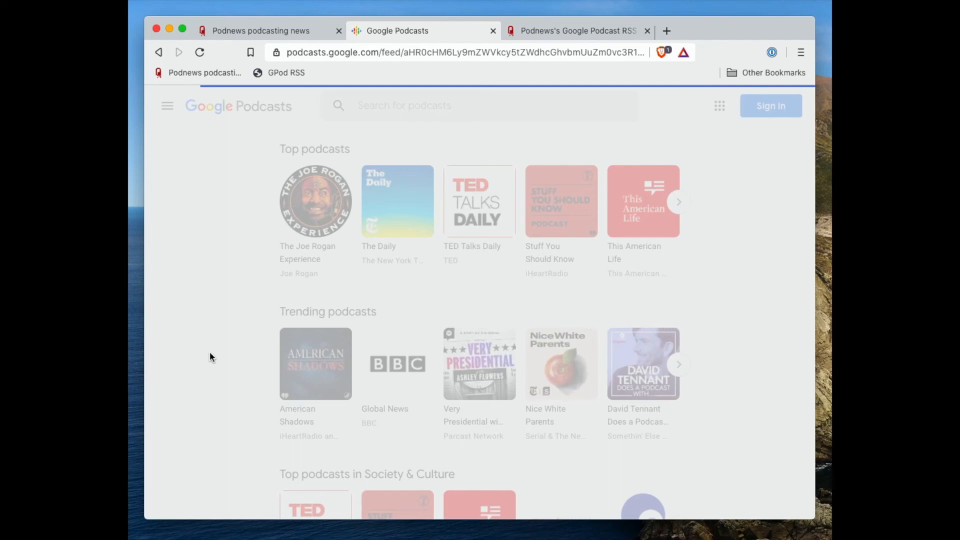
pyautogui.click(561, 202)
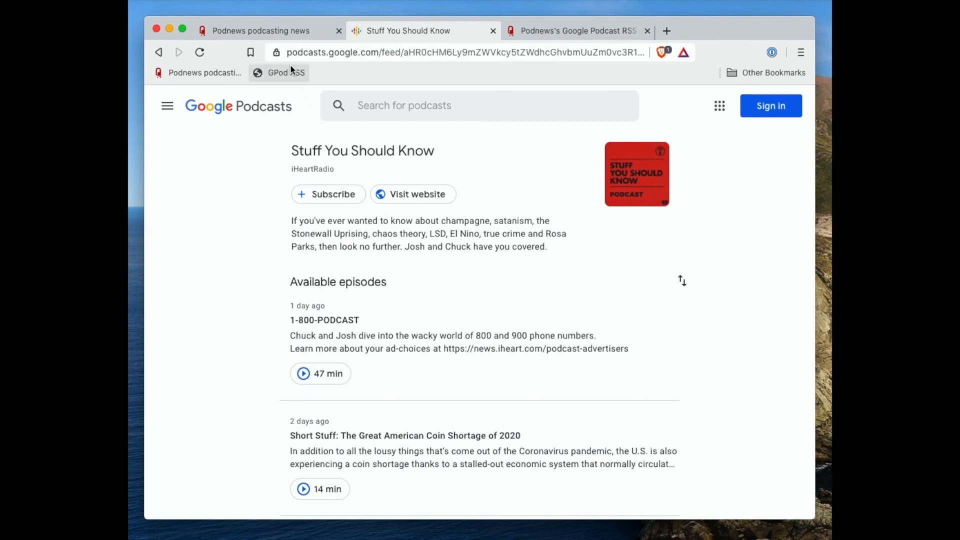
pyautogui.click(279, 73)
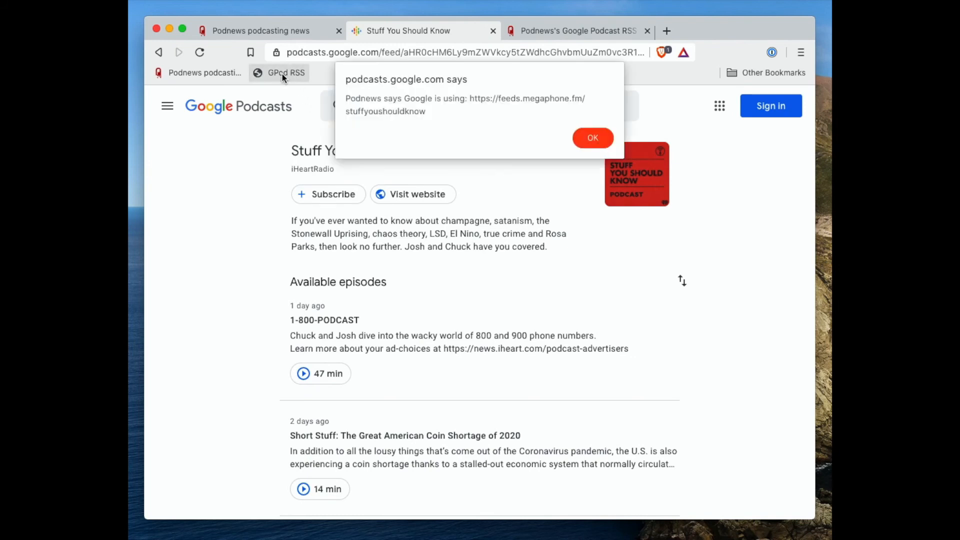